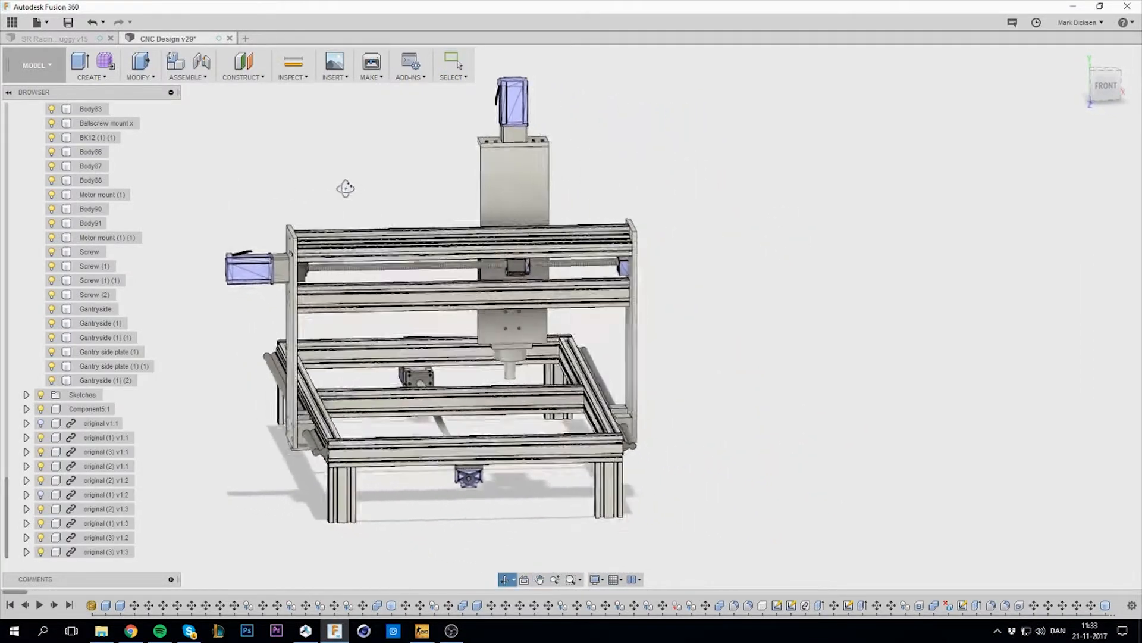
Orbit the assembly, select an Alu 3060 extrusion, and read the 472 mm edge length
{"action": "left_click_drag", "start_coordinate": [437, 291], "coordinate": [291, 211]}
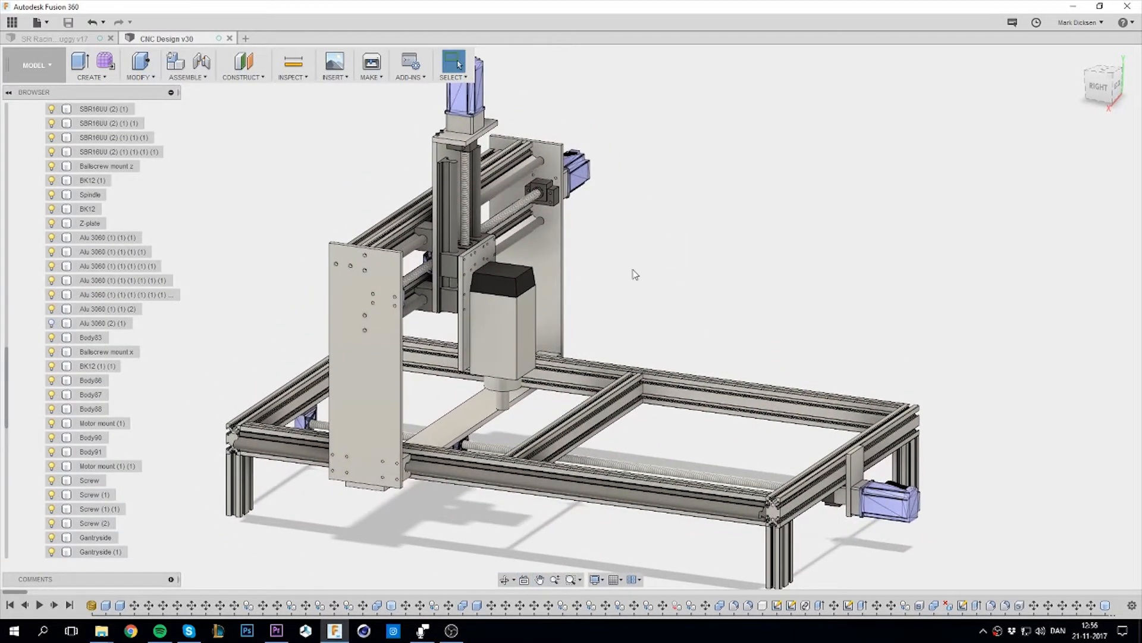
{"action": "left_click", "coordinate": [106, 237]}
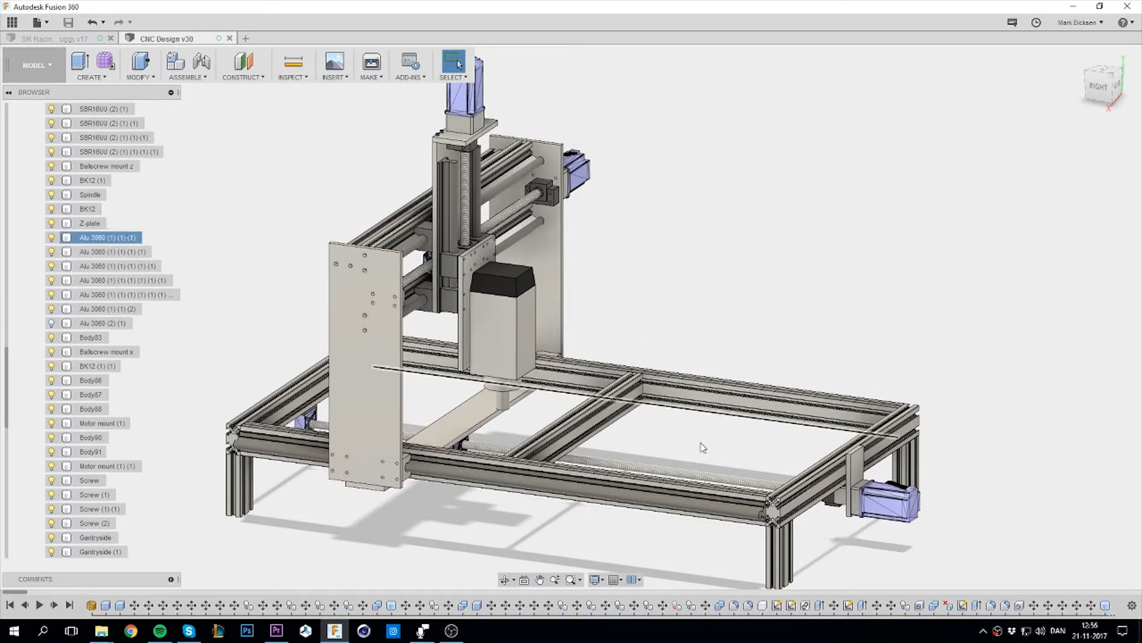
{"action": "left_click", "coordinate": [106, 308]}
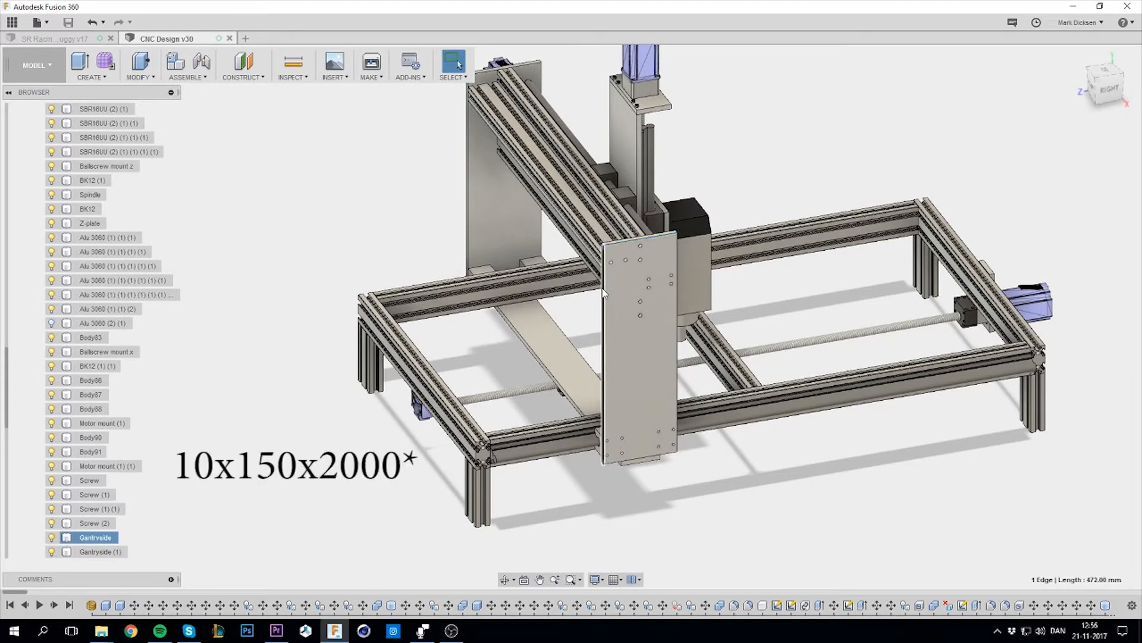
{"action": "left_click", "coordinate": [600, 343]}
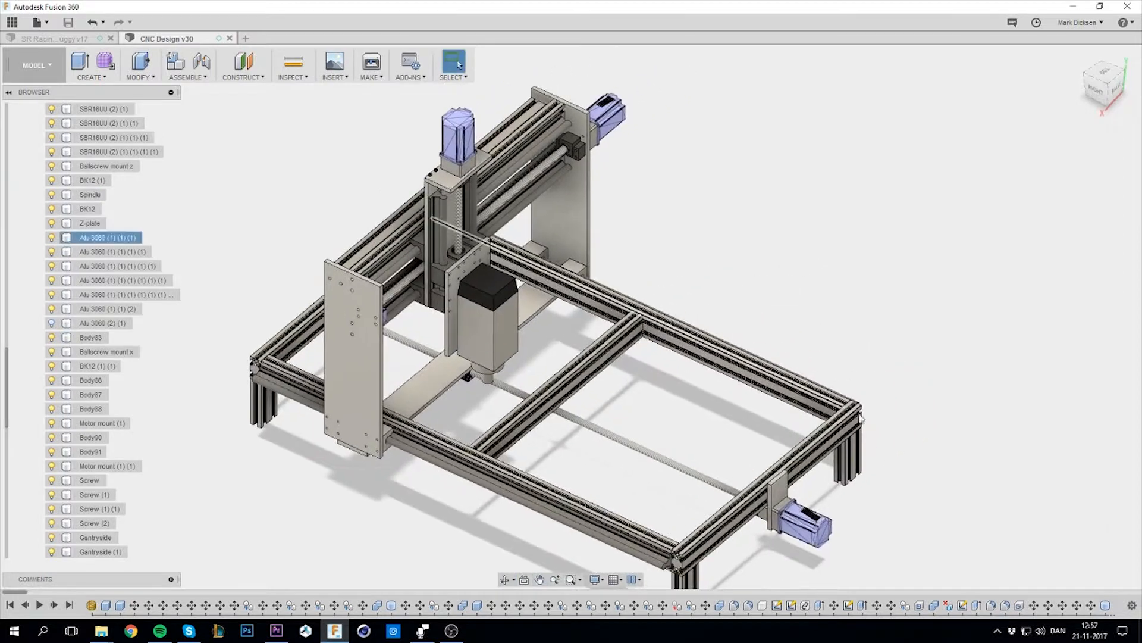
{"action": "left_click", "coordinate": [887, 405]}
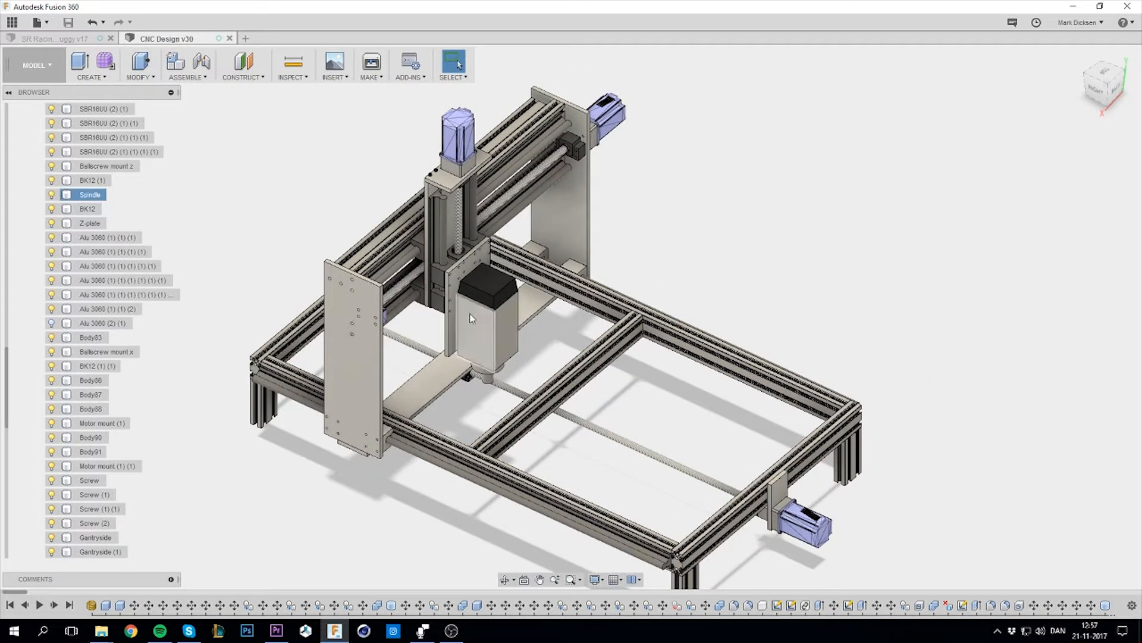
{"action": "left_click", "coordinate": [588, 425]}
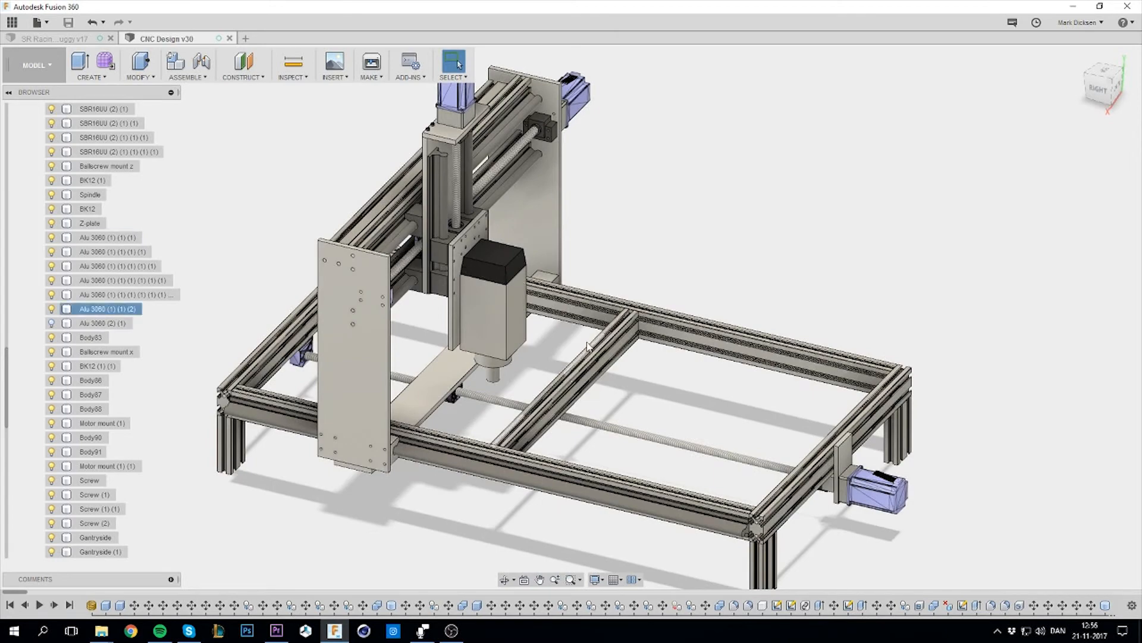
{"action": "left_click", "coordinate": [688, 390]}
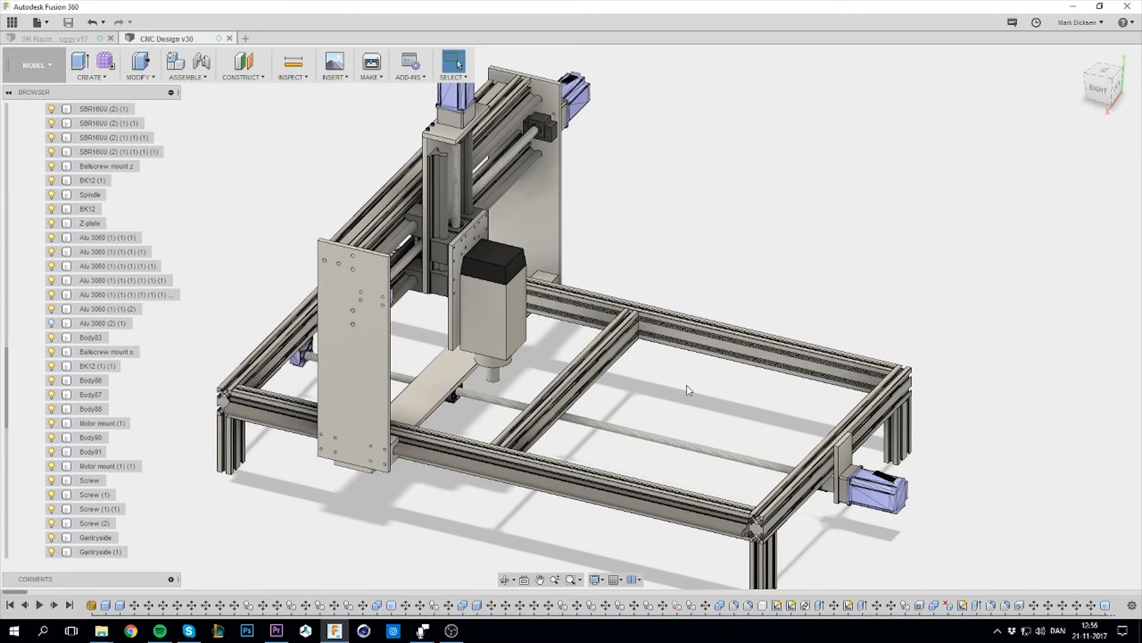